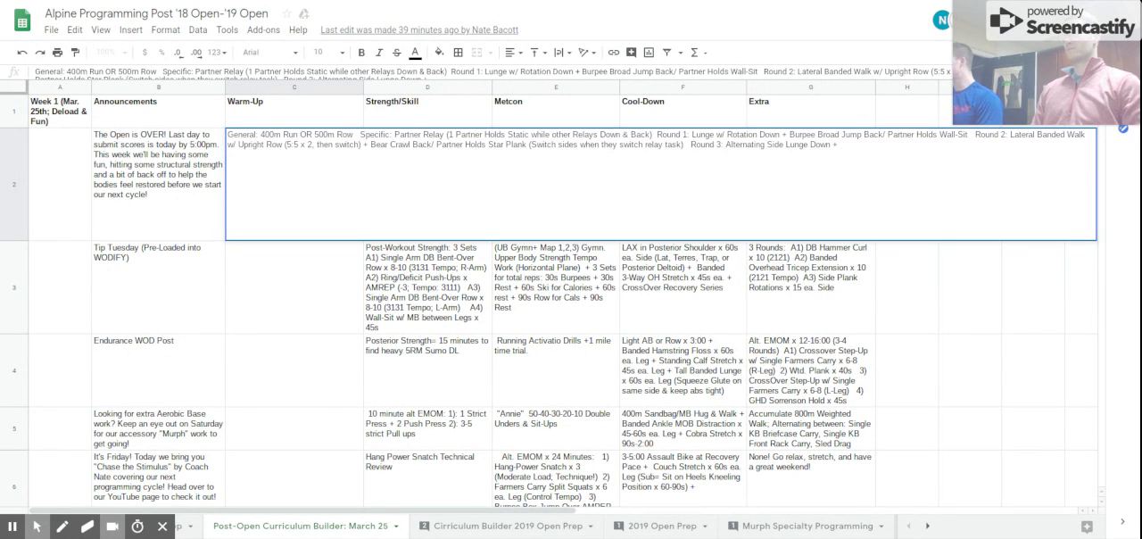
Type 'Reverse Inch-Worm Back/ Partner Superman Hold' to close Round 3 in C2 and commit it.
type("Reverse Inch-Worm")
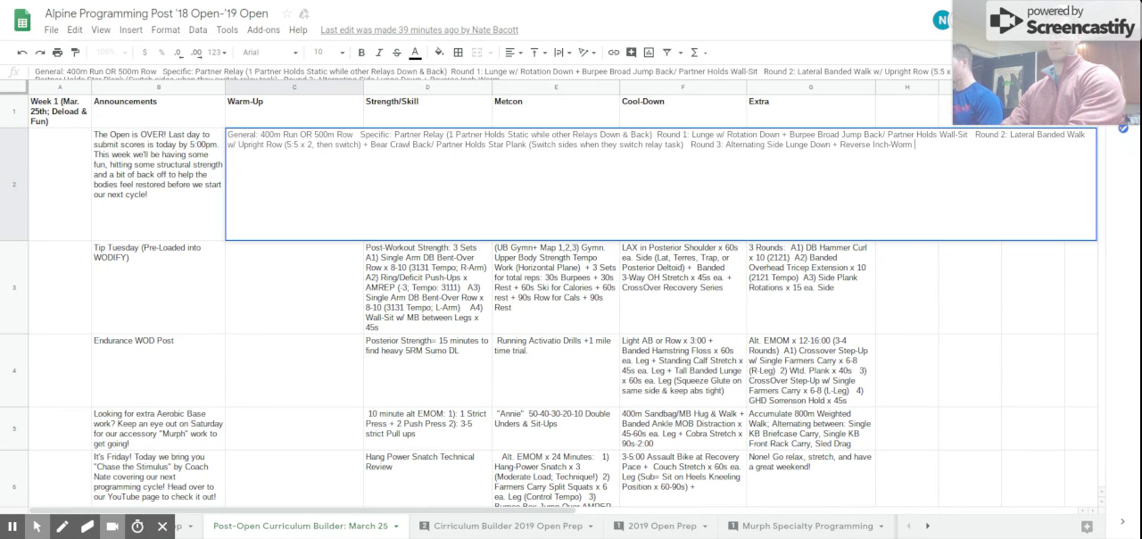
type("Back/")
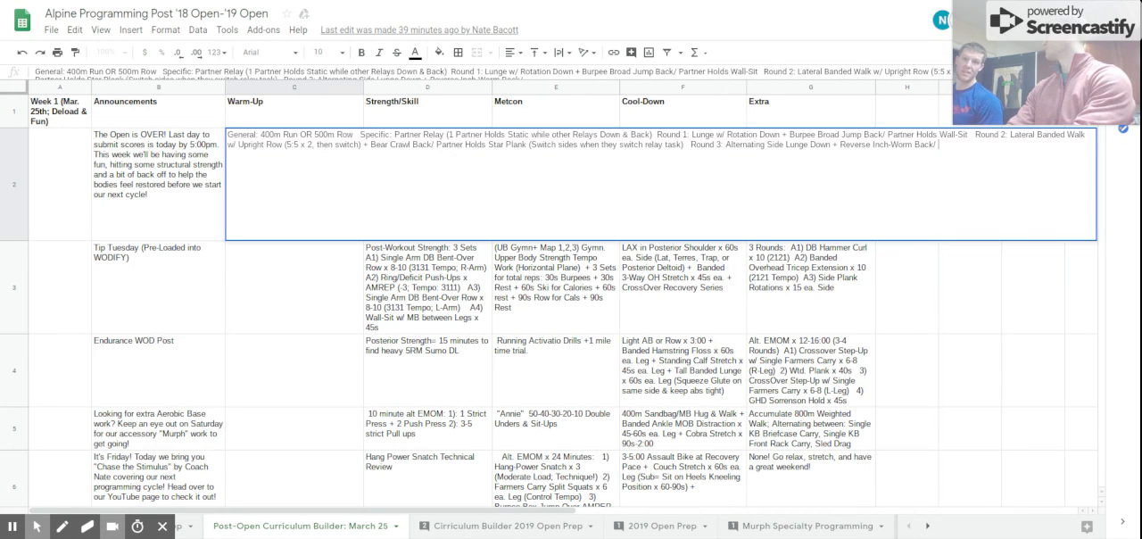
type("Superman Hold")
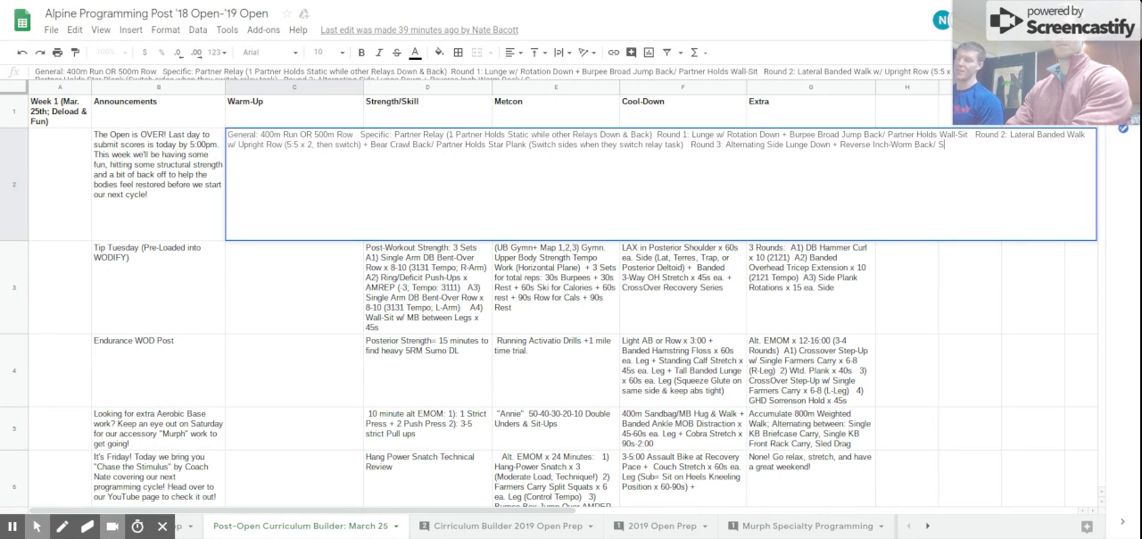
type("artner Does")
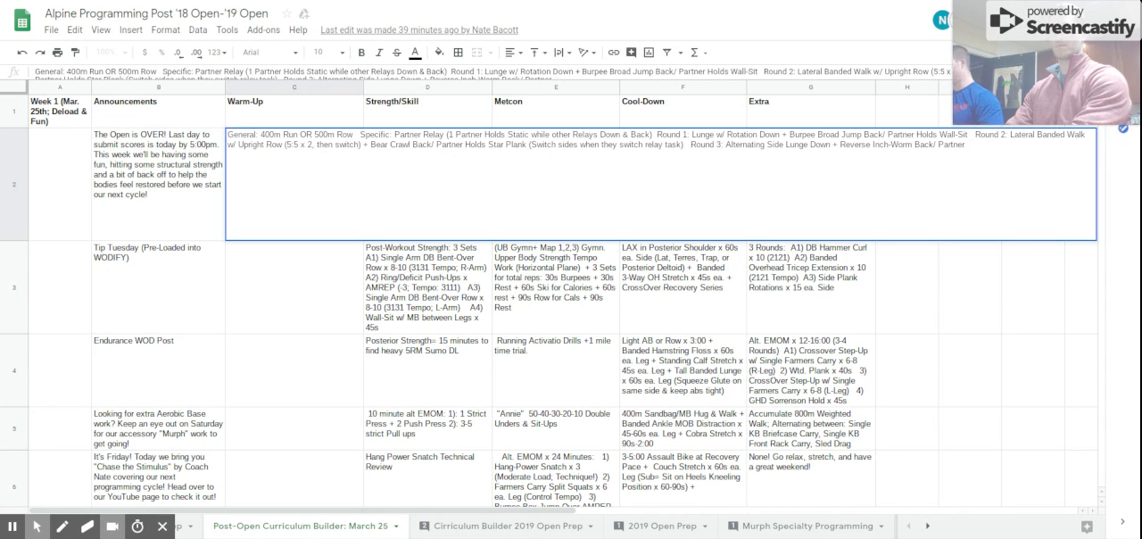
type("Superman Hold")
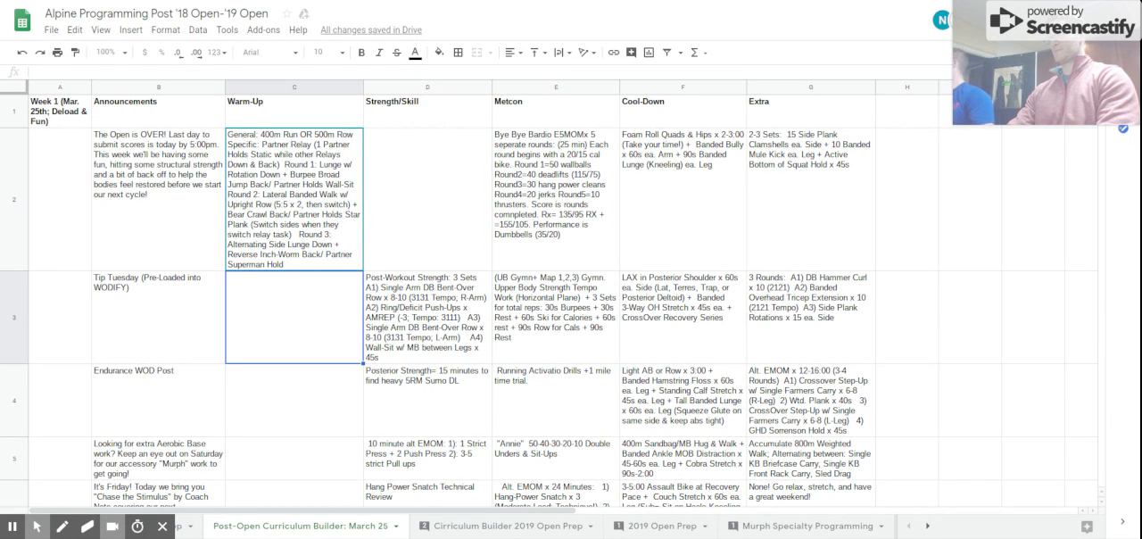
Type 'General Warm-Up: "Rowling" x 4-6 Rounds (Penalty:' into Tip Tuesday's cell C3.
left_click(555, 317)
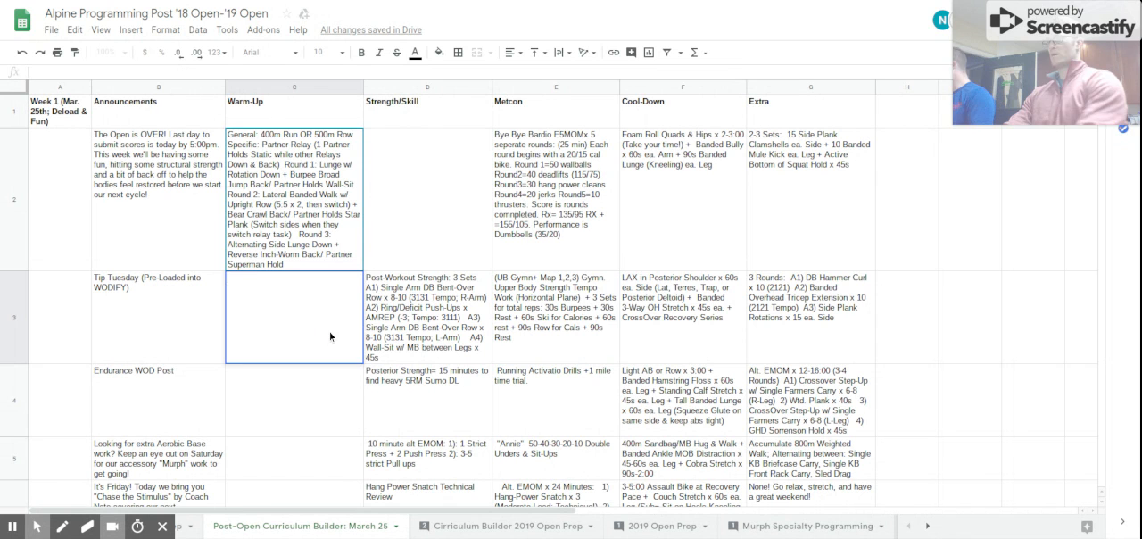
type("Gemera;")
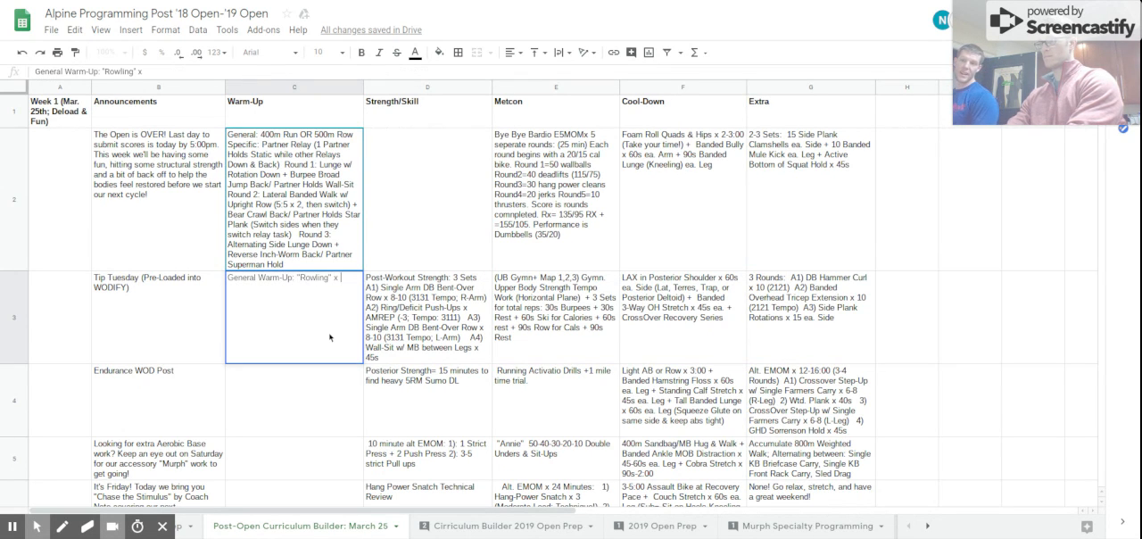
type("x 4-6 Rounds (Penalty:")
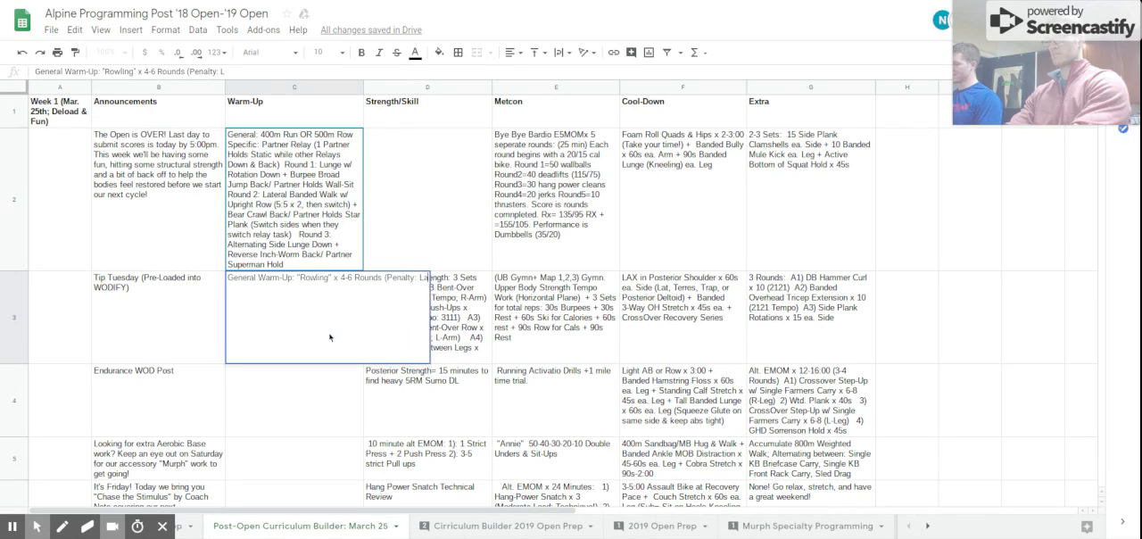
Add the penalty 'Lateral Hops over Rower. 1m Over= 2 Lateral Hops (1 ea. Side)' and begin 'Specific:'.
type("Lateral Hops over Rower=")
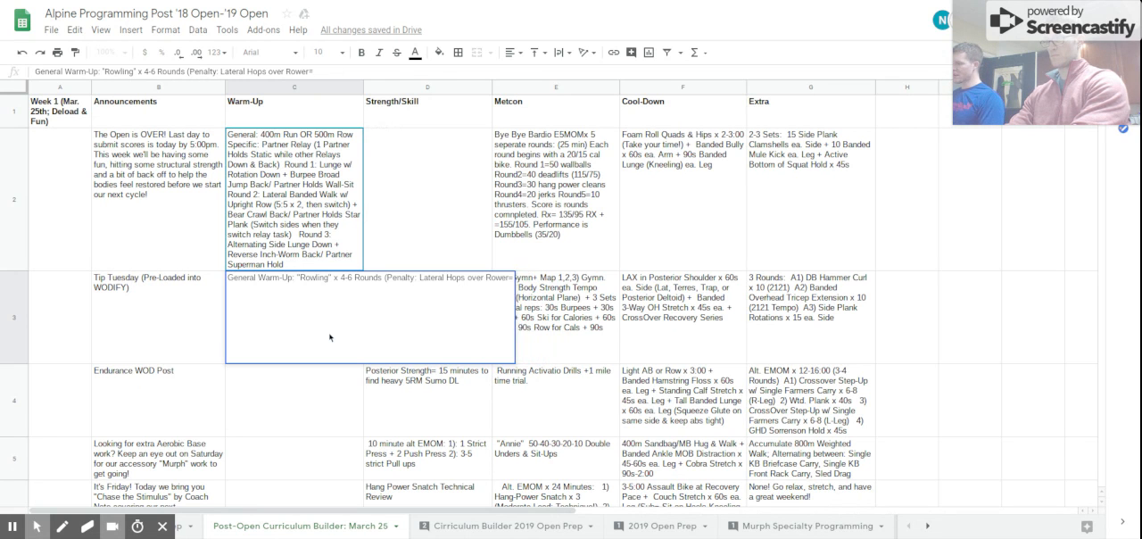
type("1m Over")
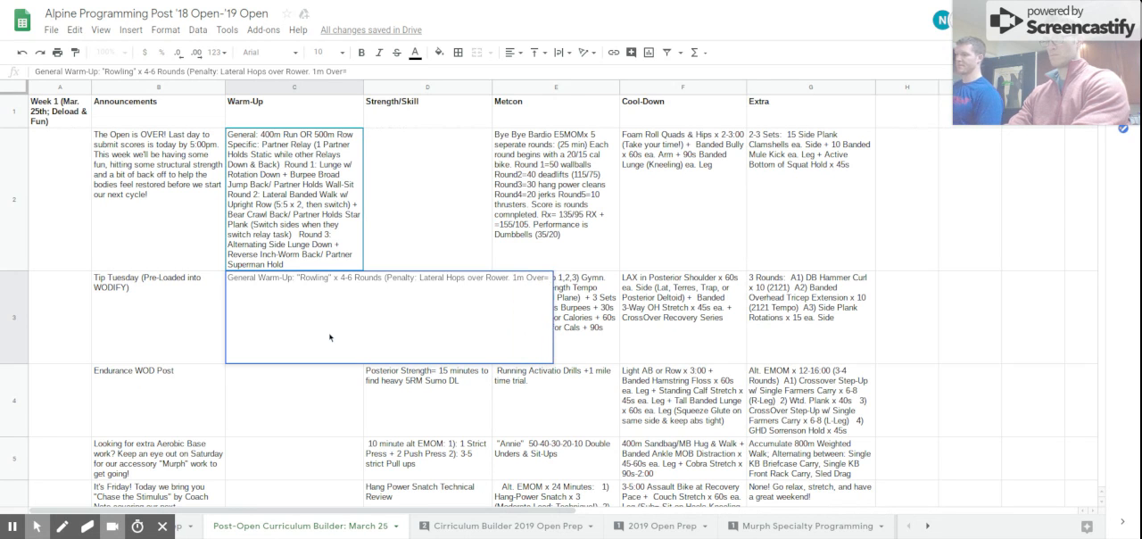
type("2 Lateral Hops")
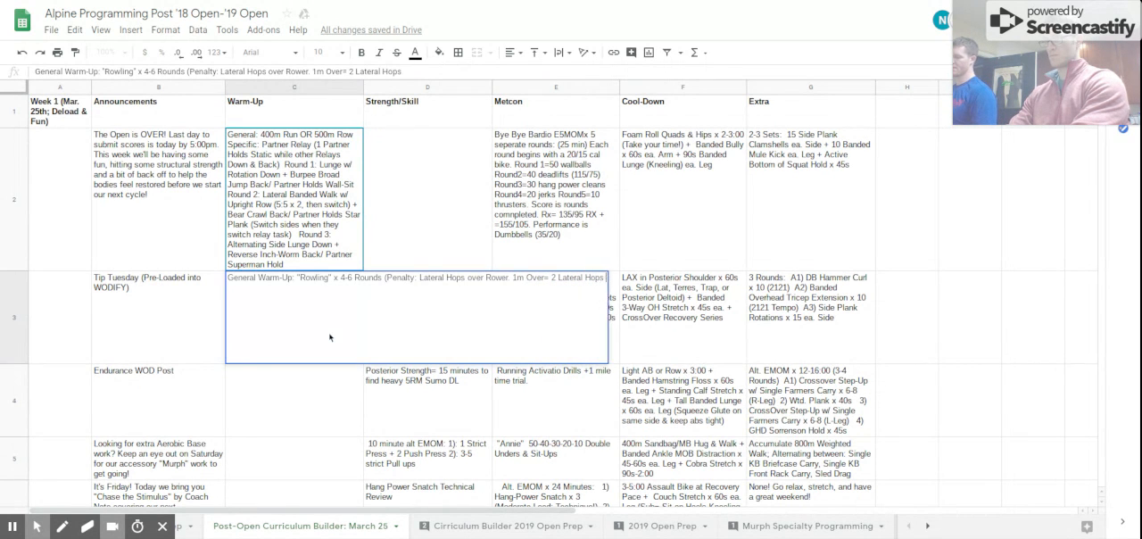
type("(1 ea. Side)   Specific:")
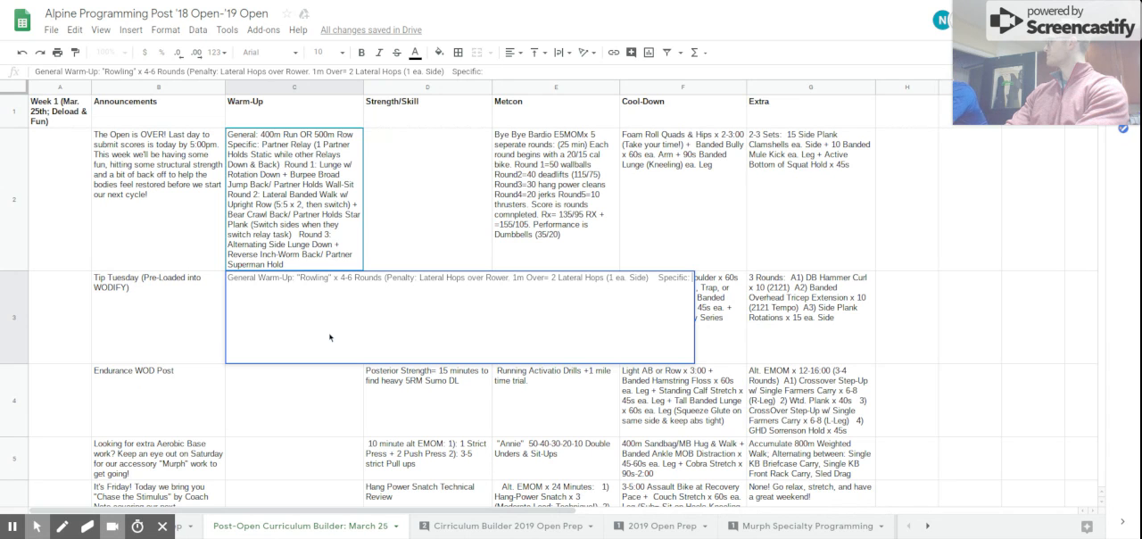
Type 'Alt. EMOM x 9:00 1) Inverted Row x 8 (2121) 2)' into C3.
type("Alt")
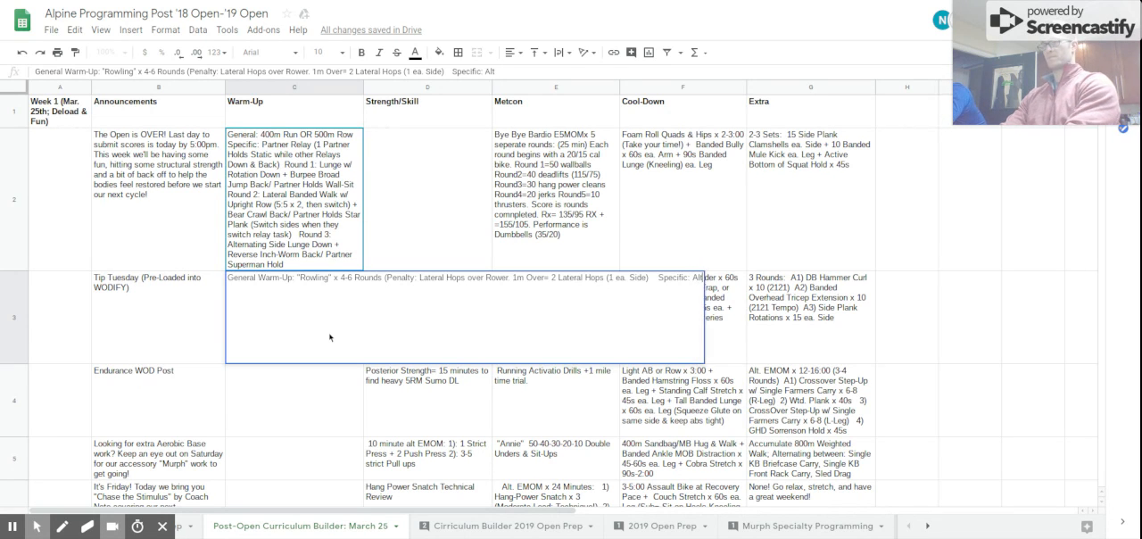
type("EMOM x 9:00   1")
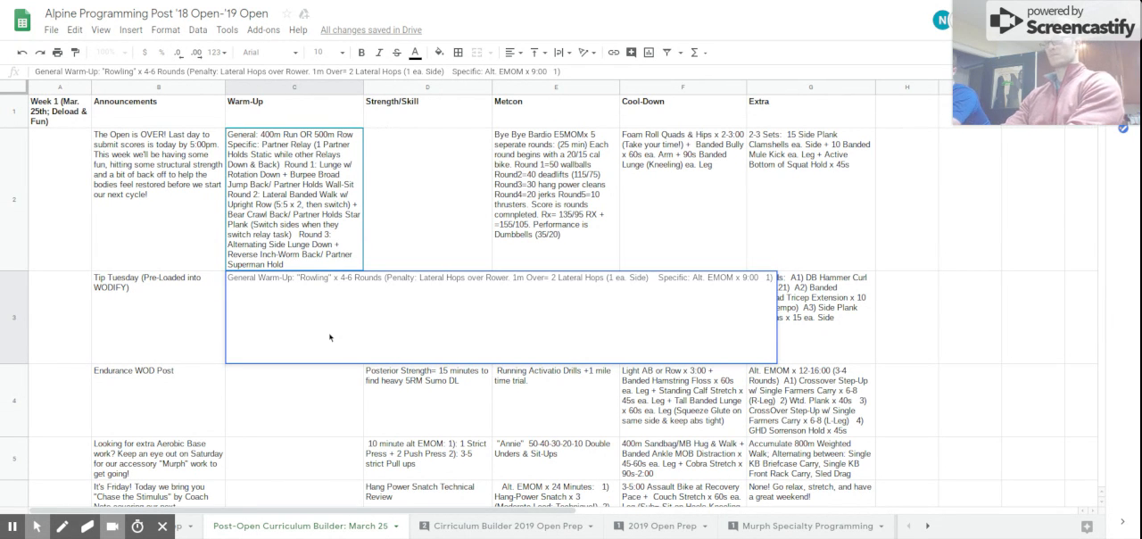
type("Inverted Row x 8")
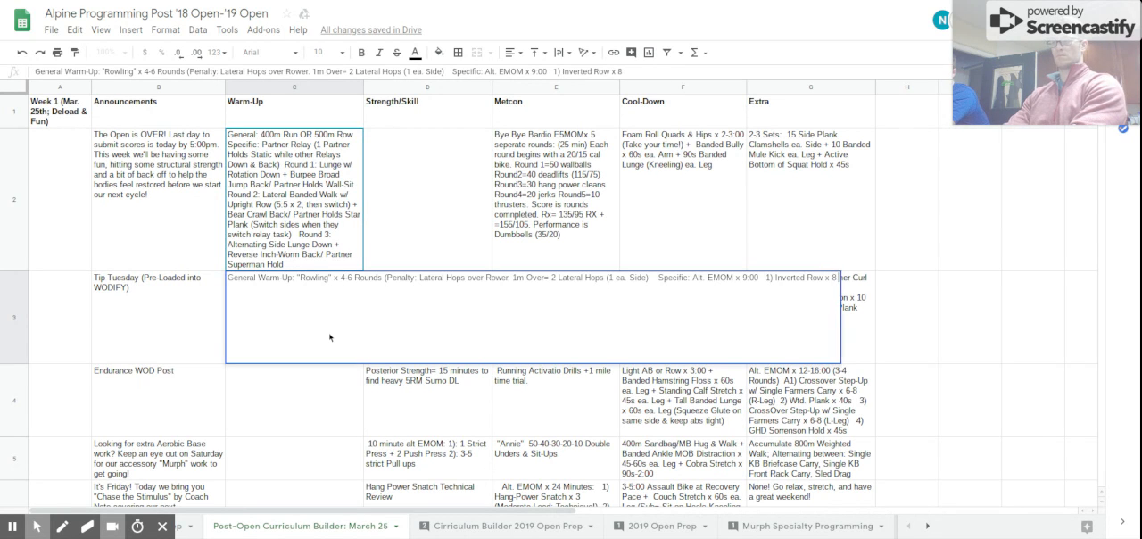
type("(2121)")
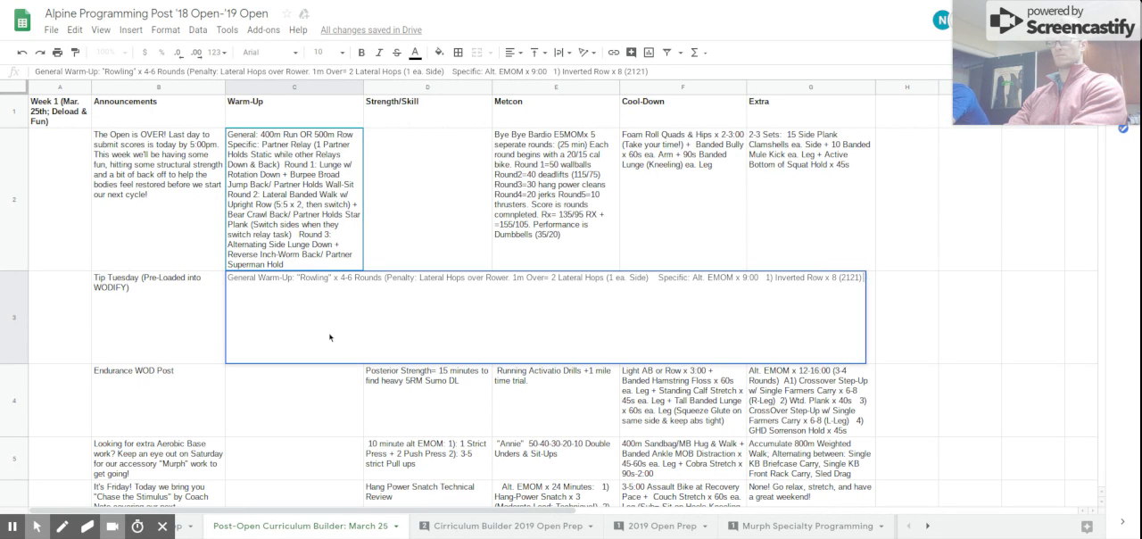
type("2)")
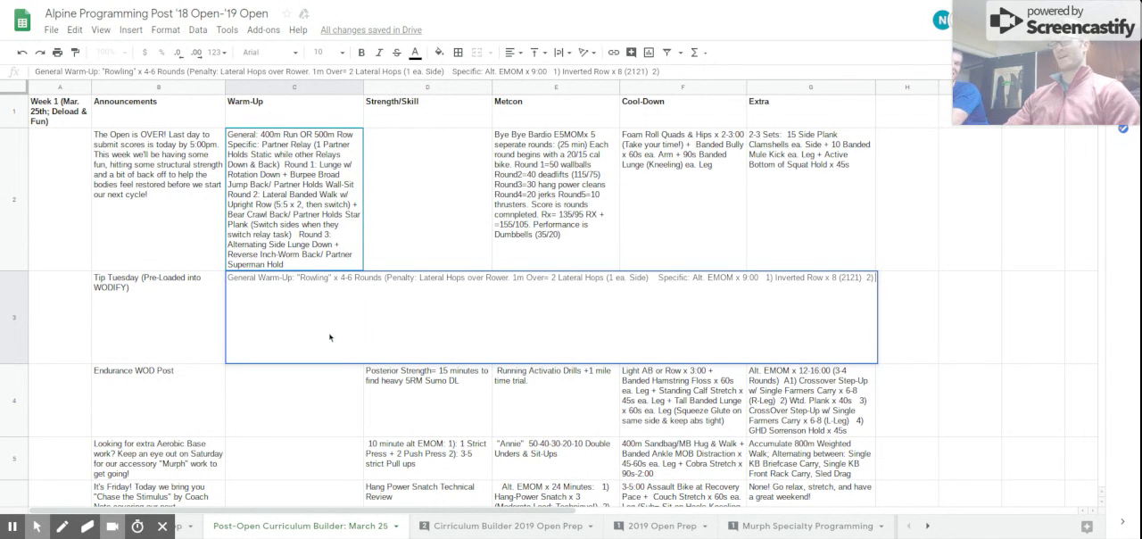
mouse_move(922, 307)
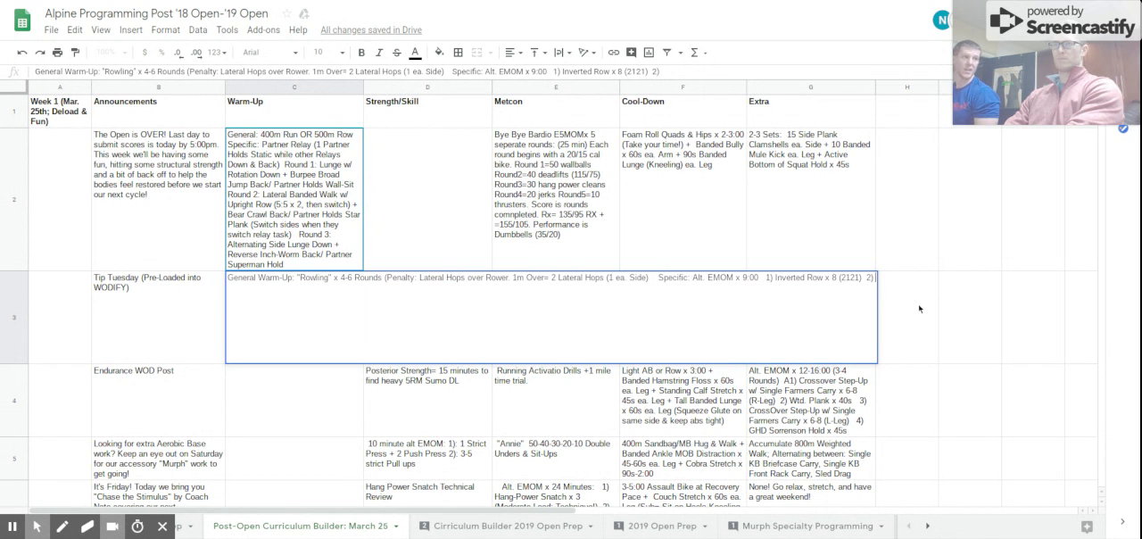
Add a Kneeling Pallof (Face-Away) exercise as the EMOM's second move.
type("Kneeling")
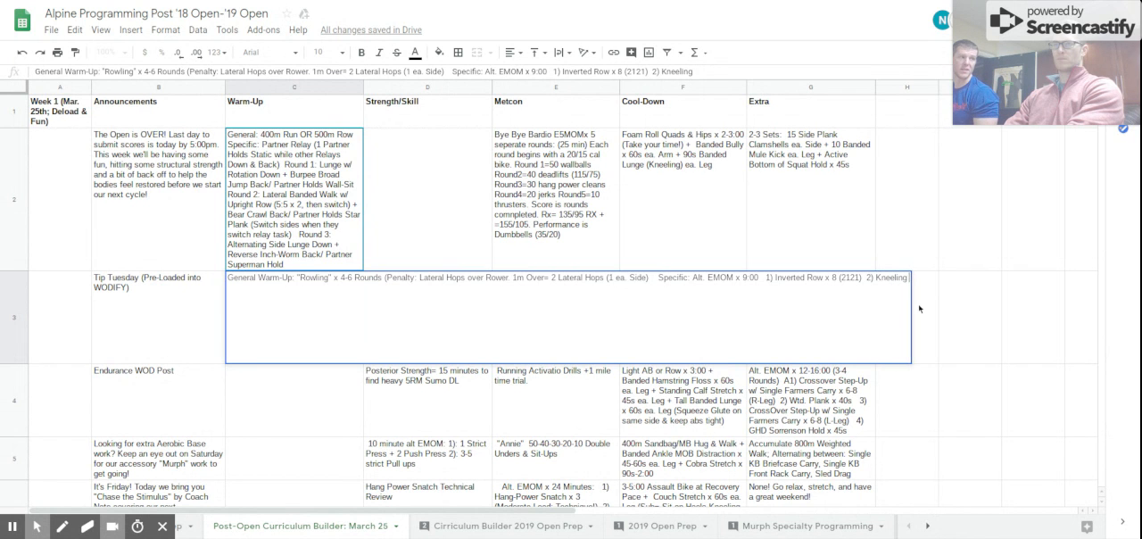
type("Pallof")
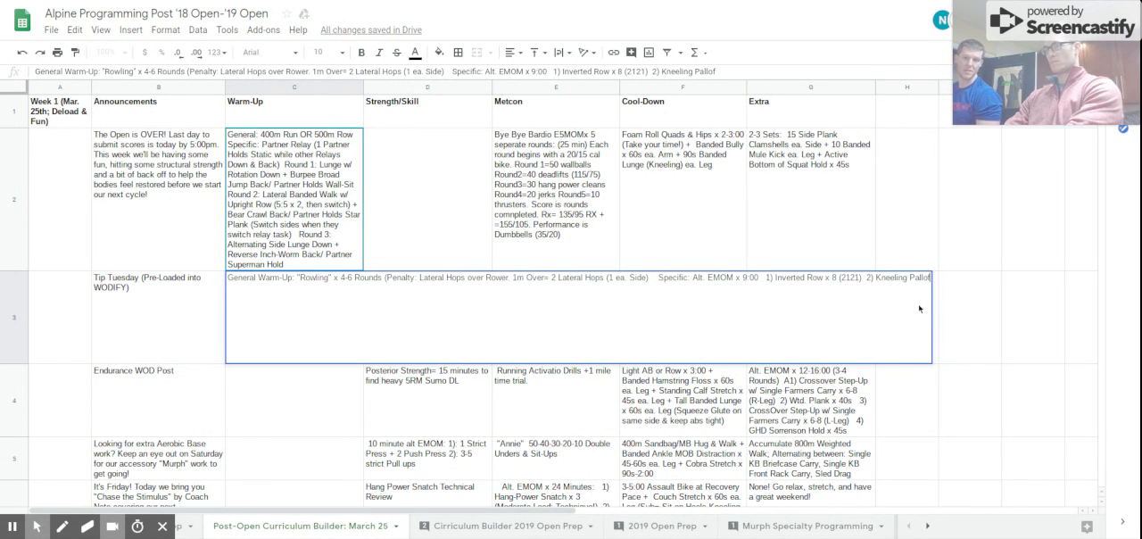
type("(Face-Away from Rig")
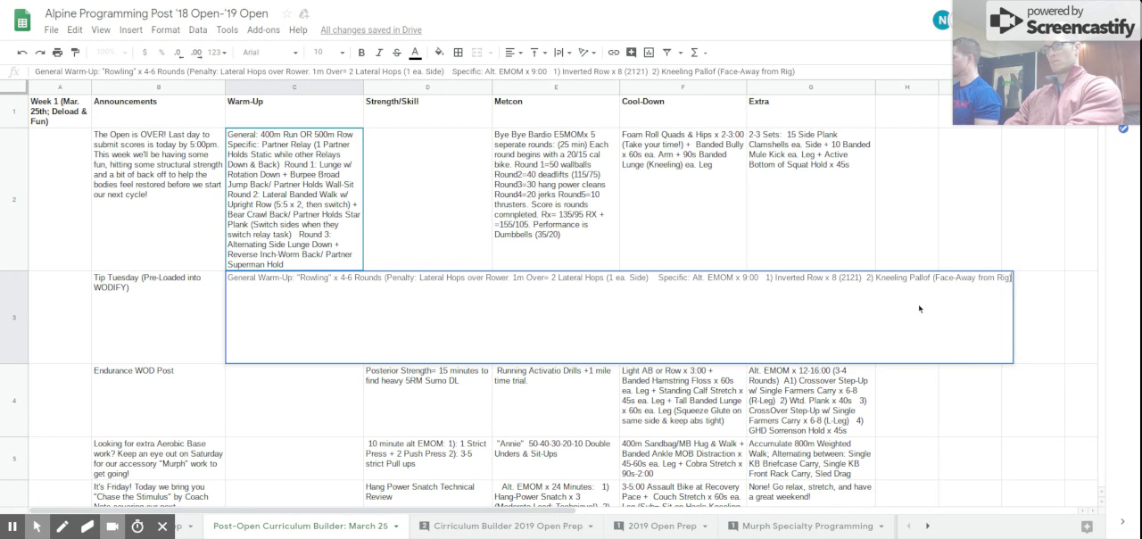
type("x 30s")
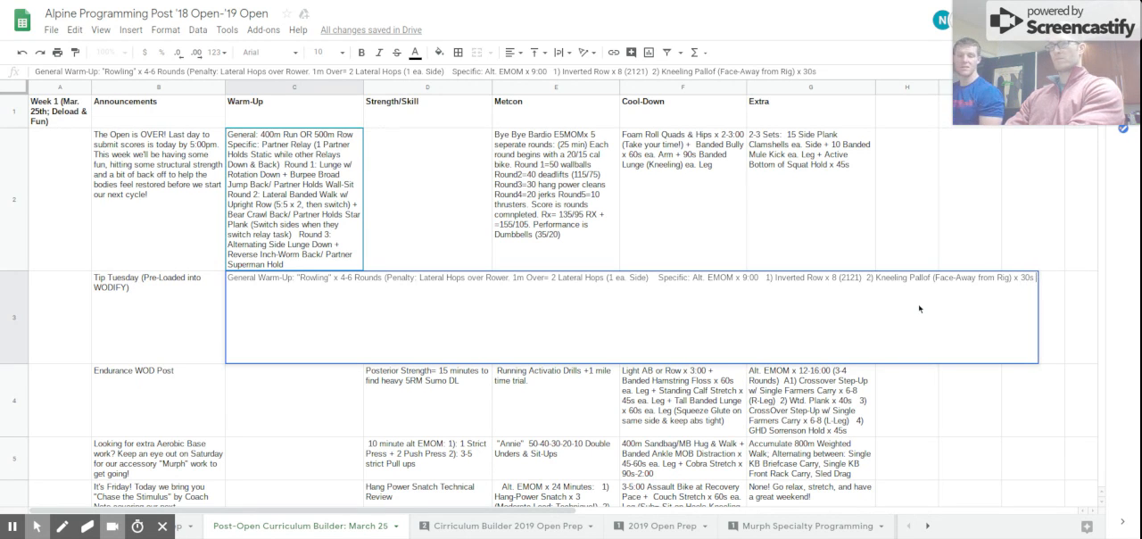
Add a Neutral Banded exercise as move 3, begin move 4, and start changing the EMOM to 12:00.
type("3)")
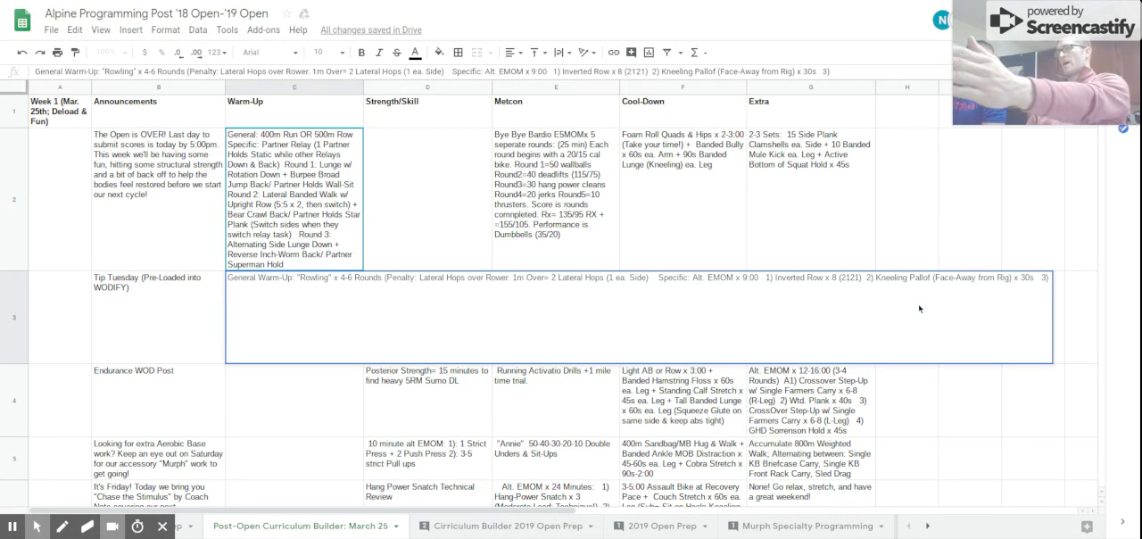
type("Ne")
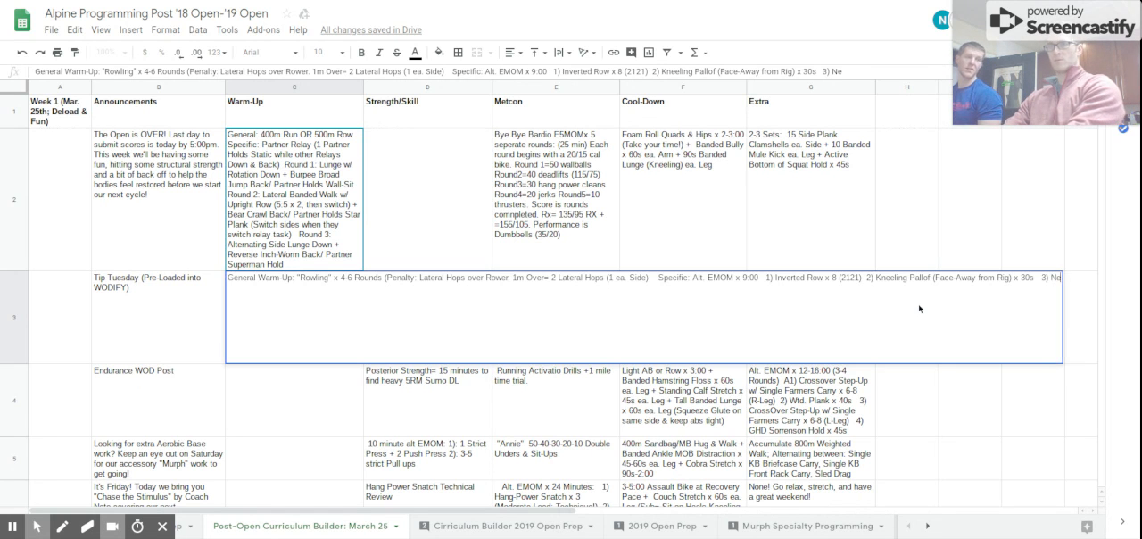
type("Neutral Banded Alphabet ea. Arm (Lighter band")
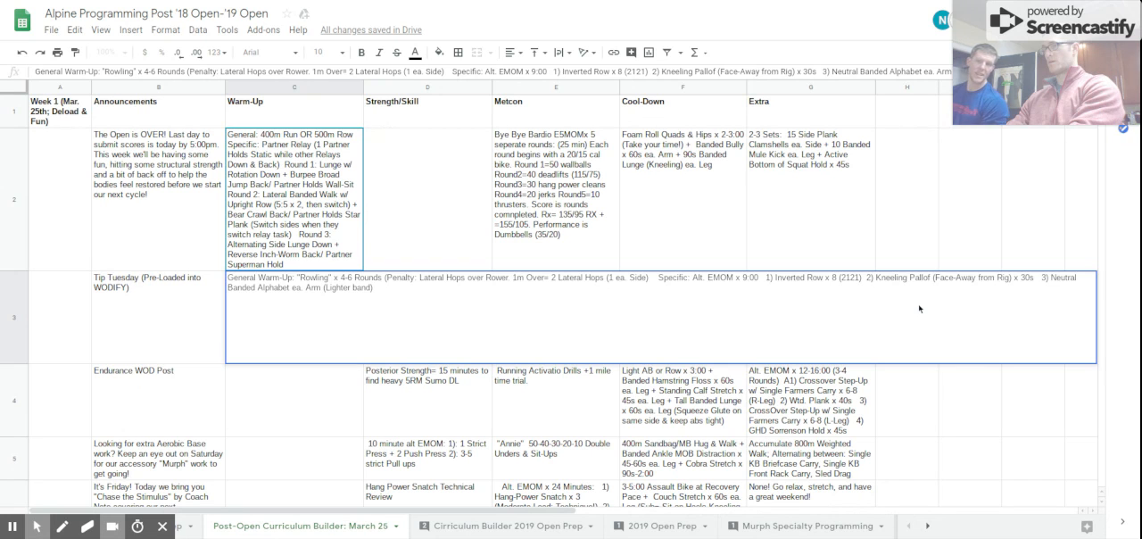
type("4)")
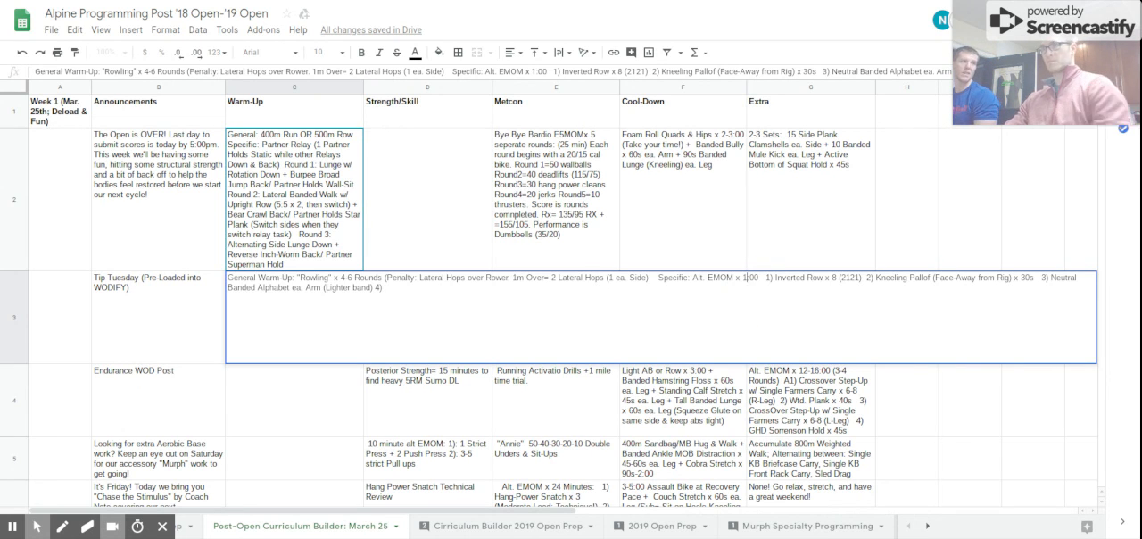
left_click(406, 288)
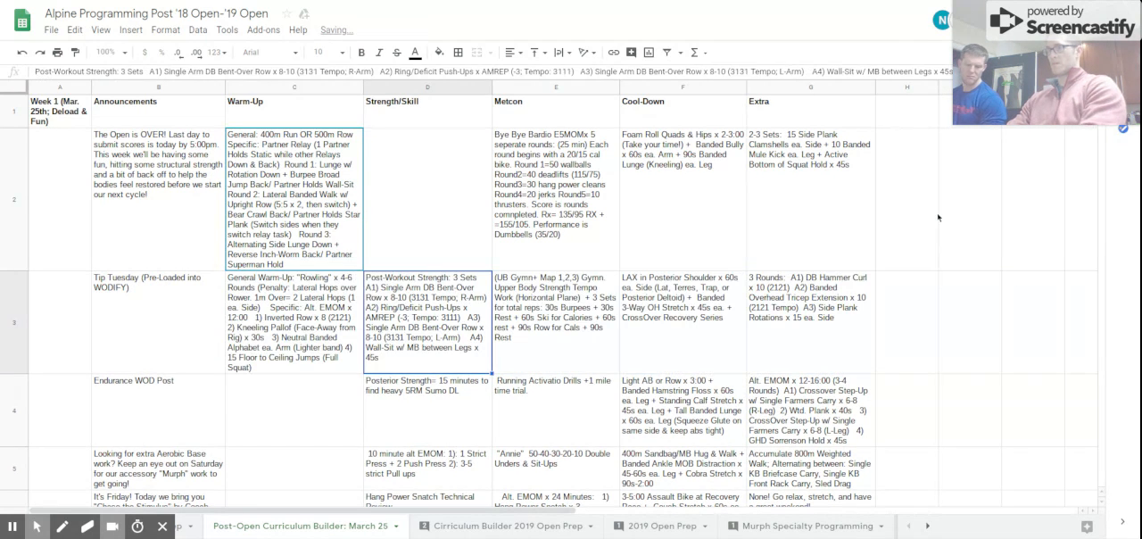
Replace 'Posterior Strength' with 'Post 1-Mile Run' in Wednesday's strength entry.
scroll("down", 3)
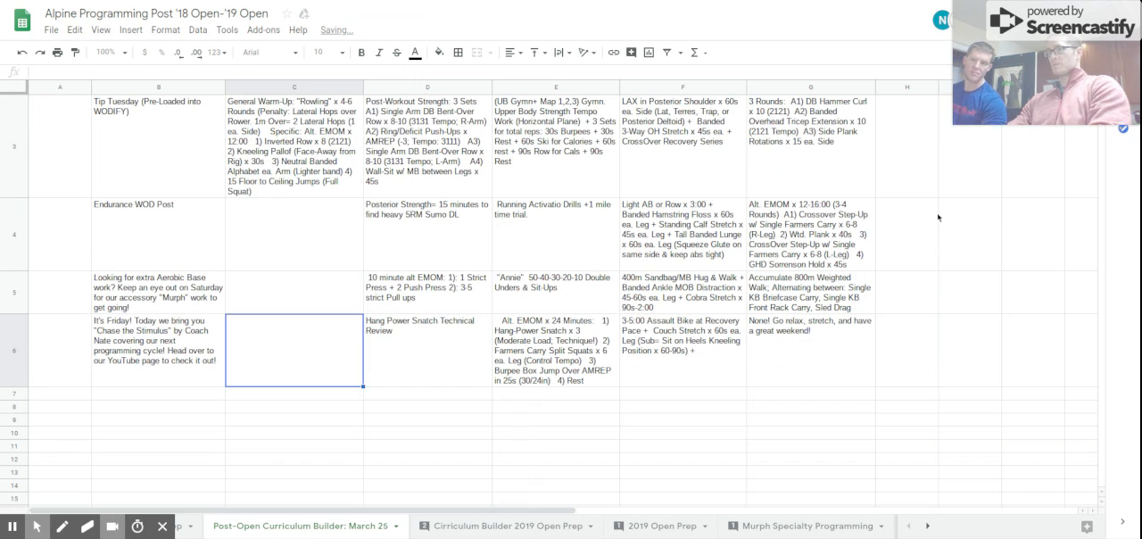
left_click(295, 234)
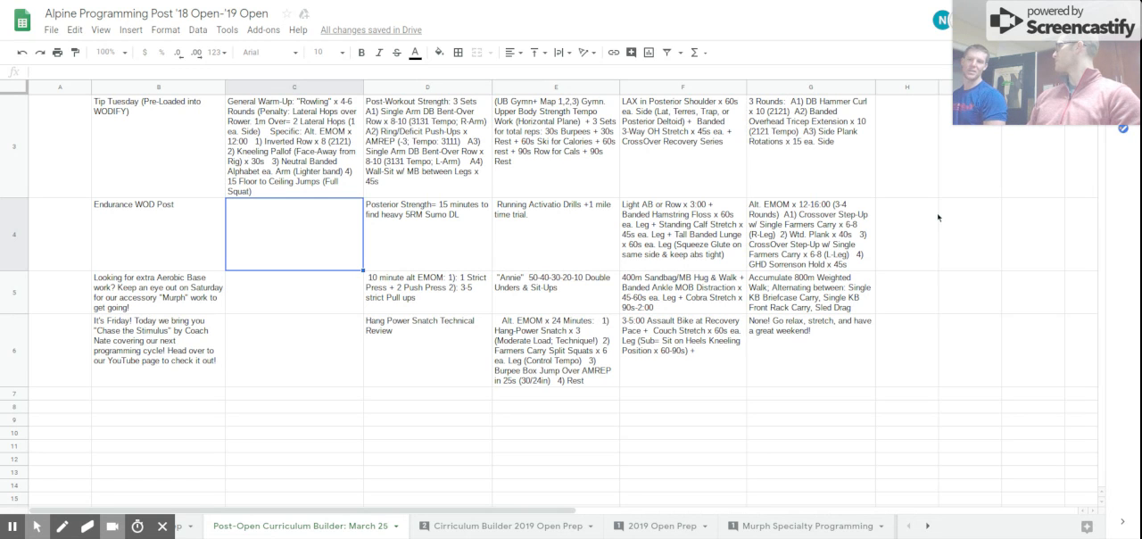
mouse_move(453, 277)
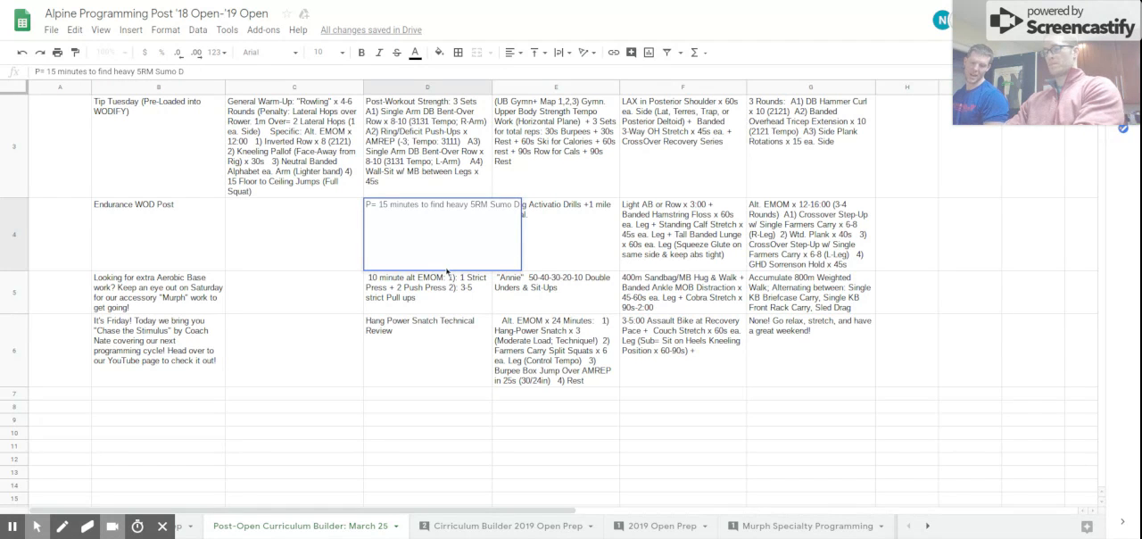
type("L")
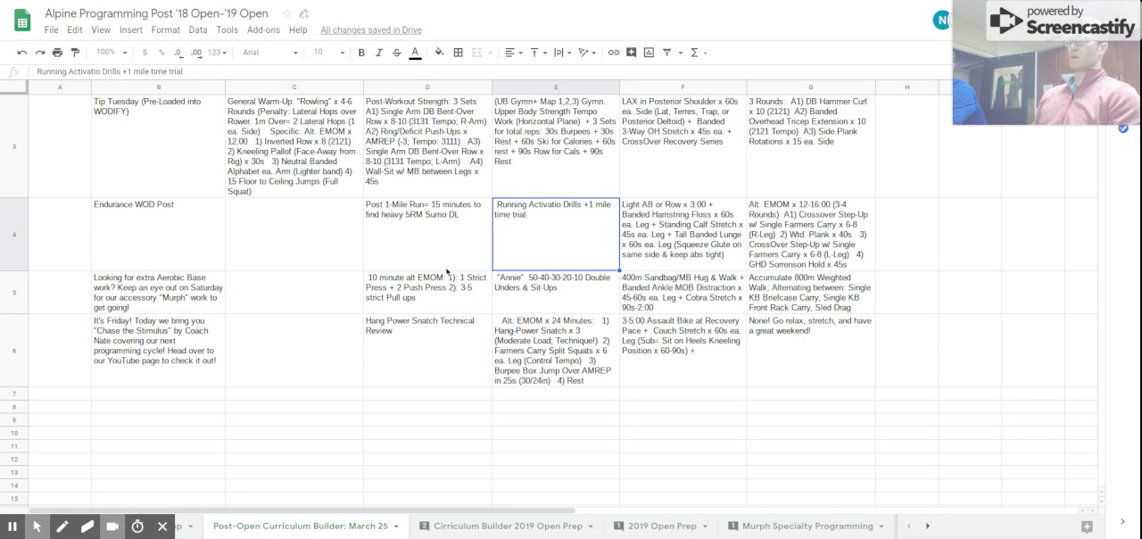
Trim Wednesday's metcon to '1 mile time trial' and start 'Pre-Running Warm-Up:' in C4.
left_click(576, 208)
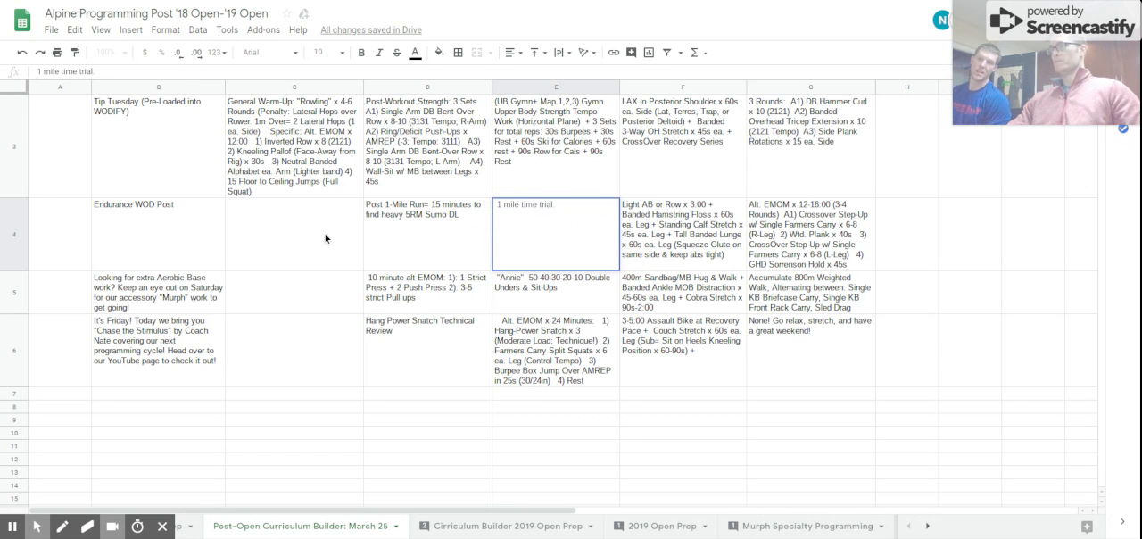
type("Per")
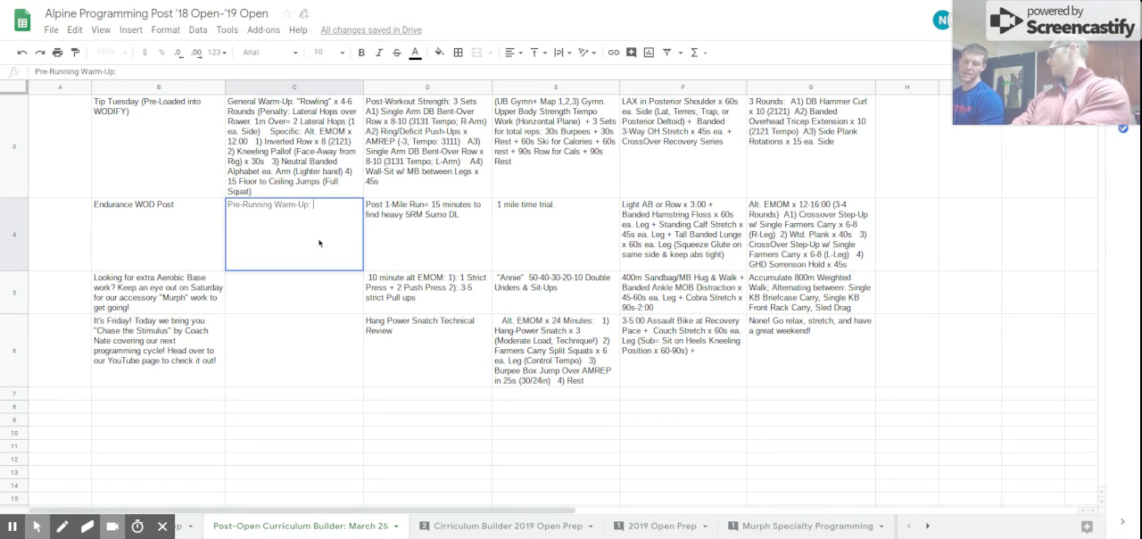
List Indoor Relay plus 2 Sets: Side Plank Clamshell x 10 ea. Side.
type("R")
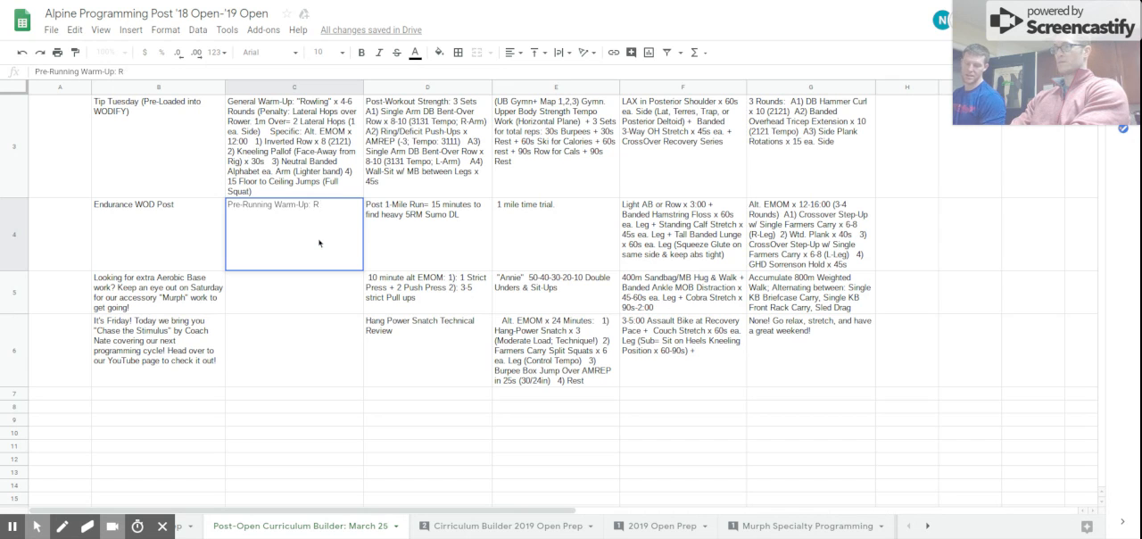
type("Indoor Relay")
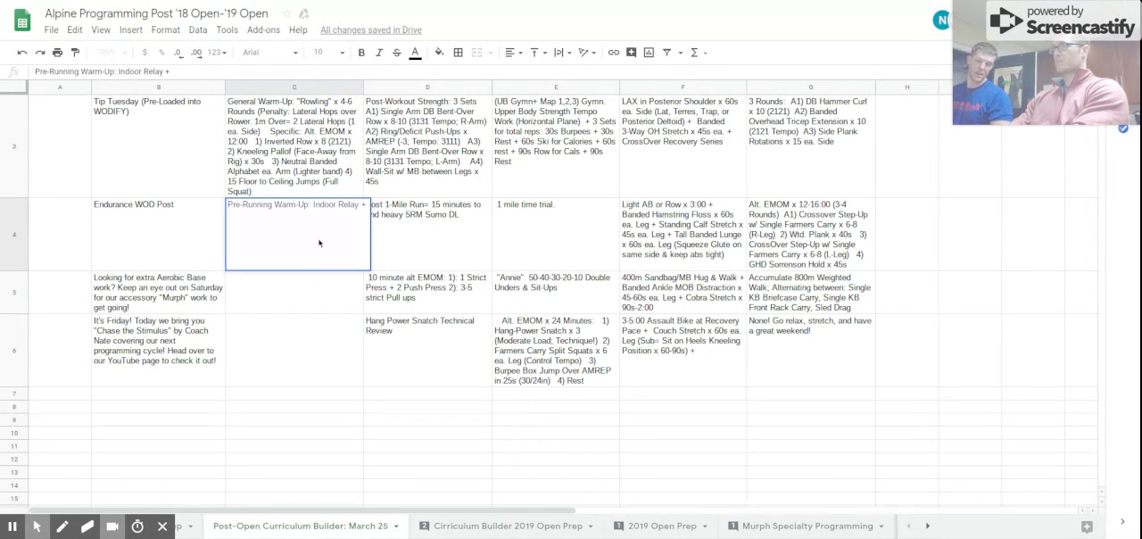
type("+ 2 Sets: Side Plank")
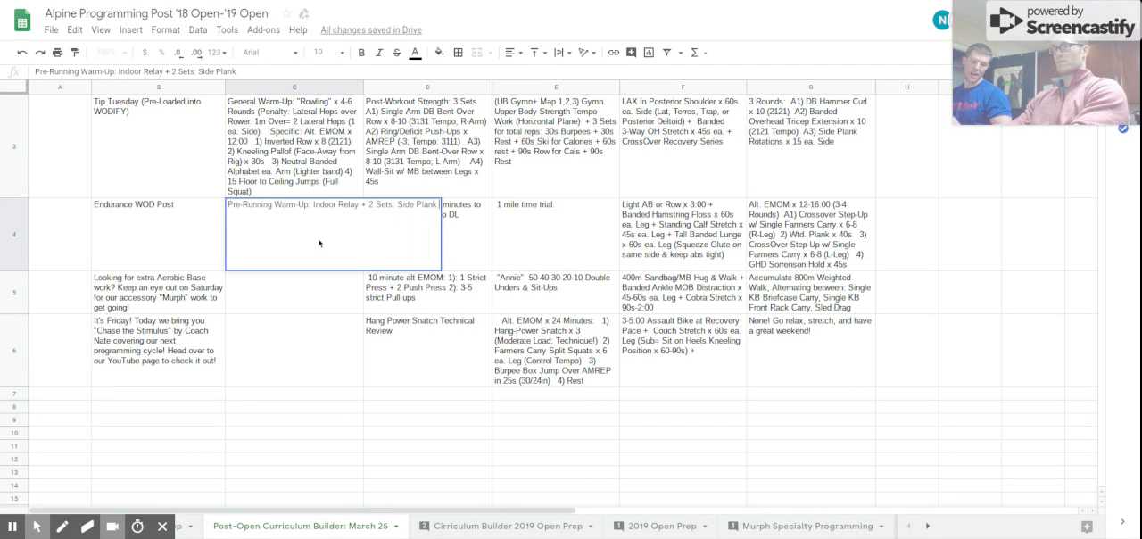
type("Clamshell")
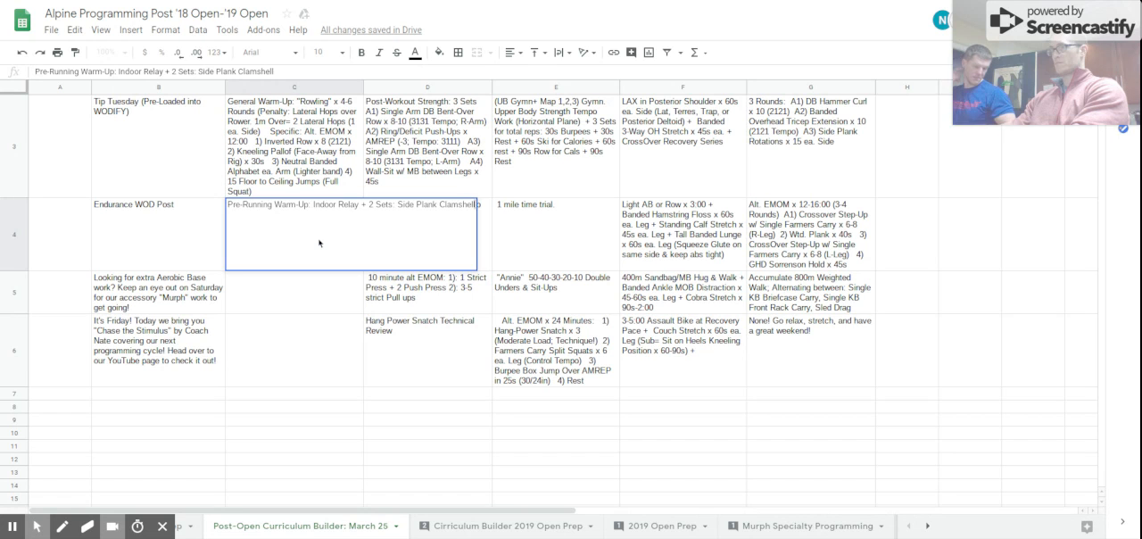
type("x 10 ea. Side +")
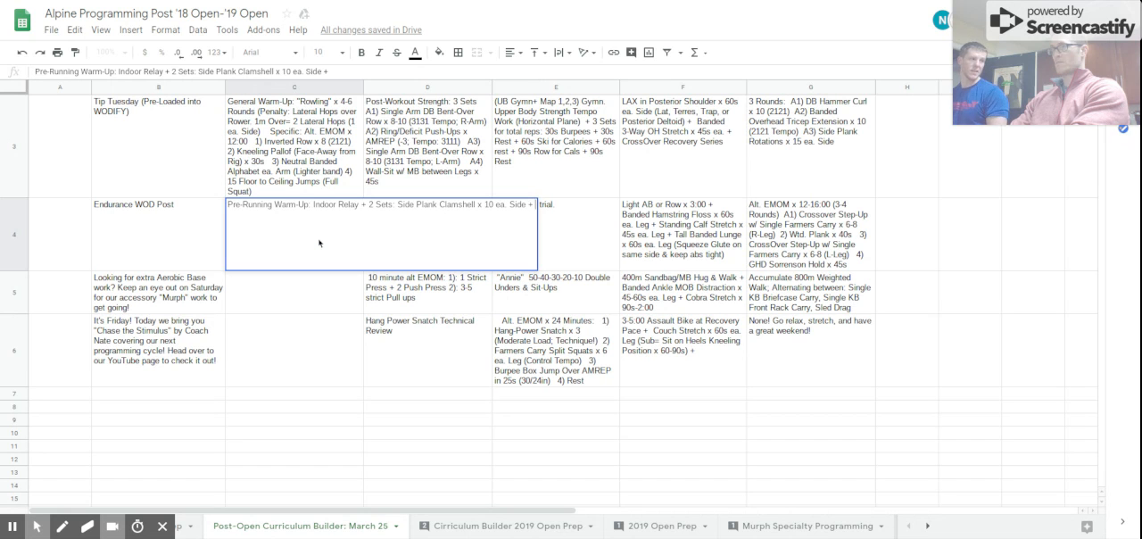
Add Back on Wall Side Plank Leg Raises and 50' Bunny Hops to the warm-up.
type("Back on Wall S")
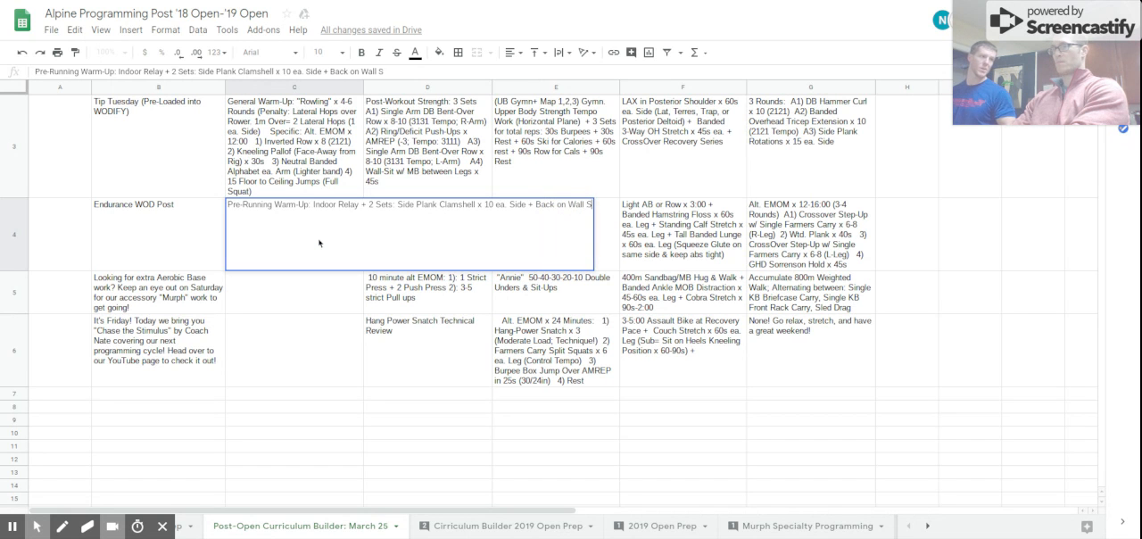
type("Side Plank Leg Ra")
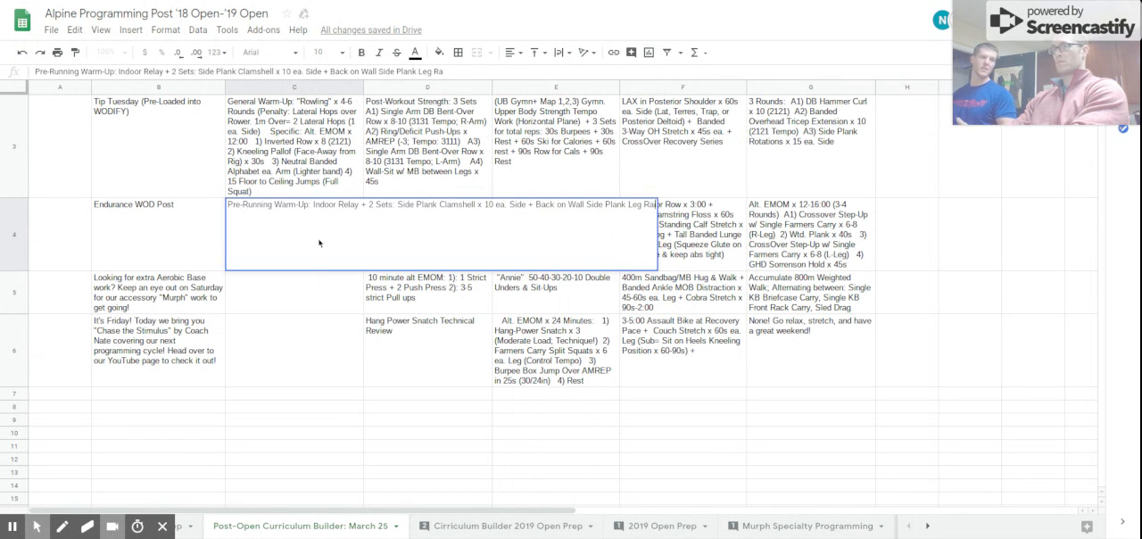
type("Raises x 15 ea. Side")
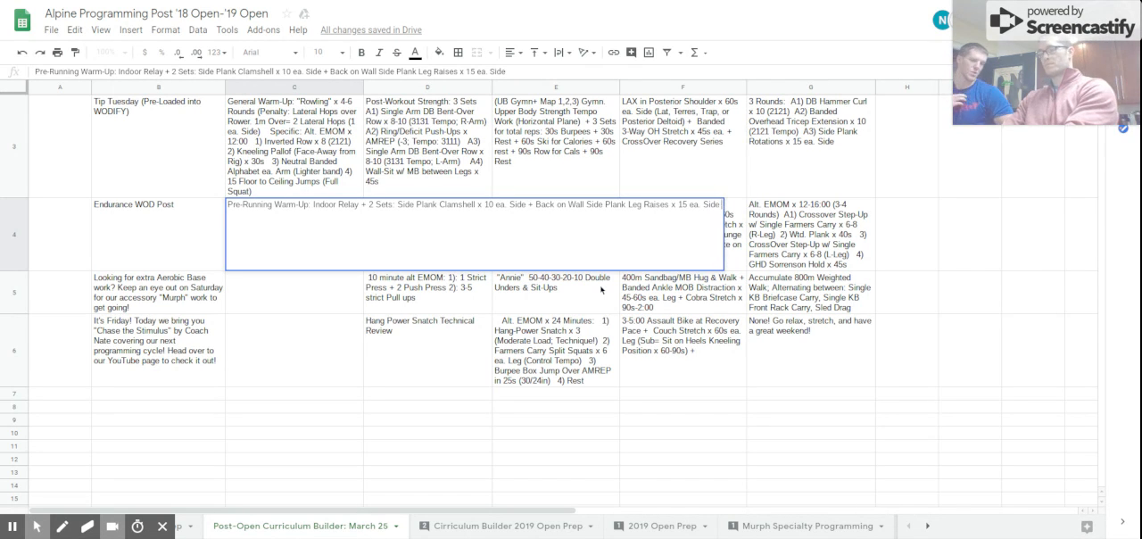
type("+ 50' Bunny Hops    Pre-DL")
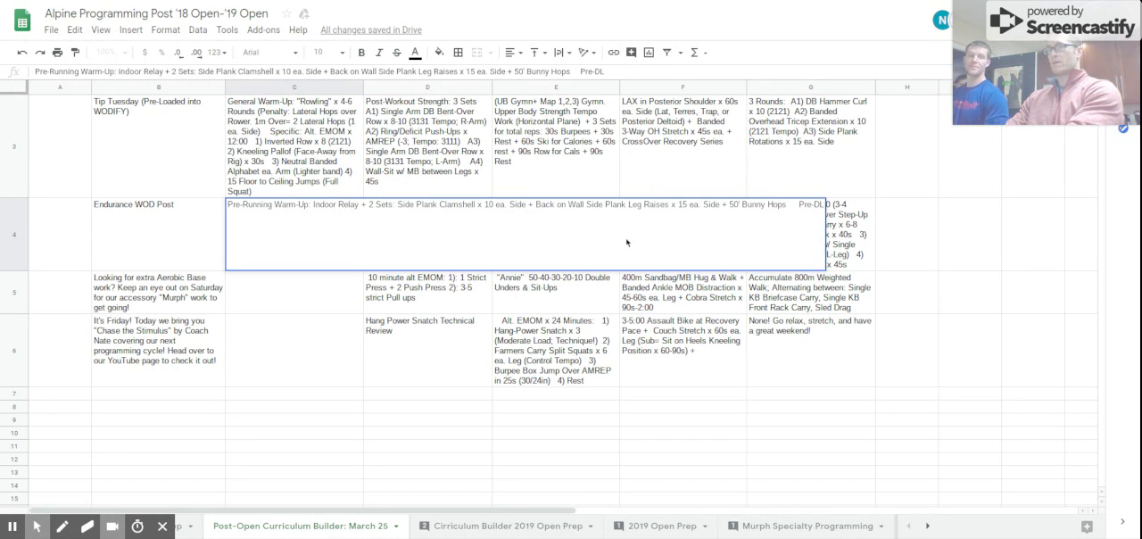
Append 'Pre-DL Warm-Up: 2 Sets: Banded Good Morning x 15 + Single Leg KB RDL' to C4.
type("Warm-Up:")
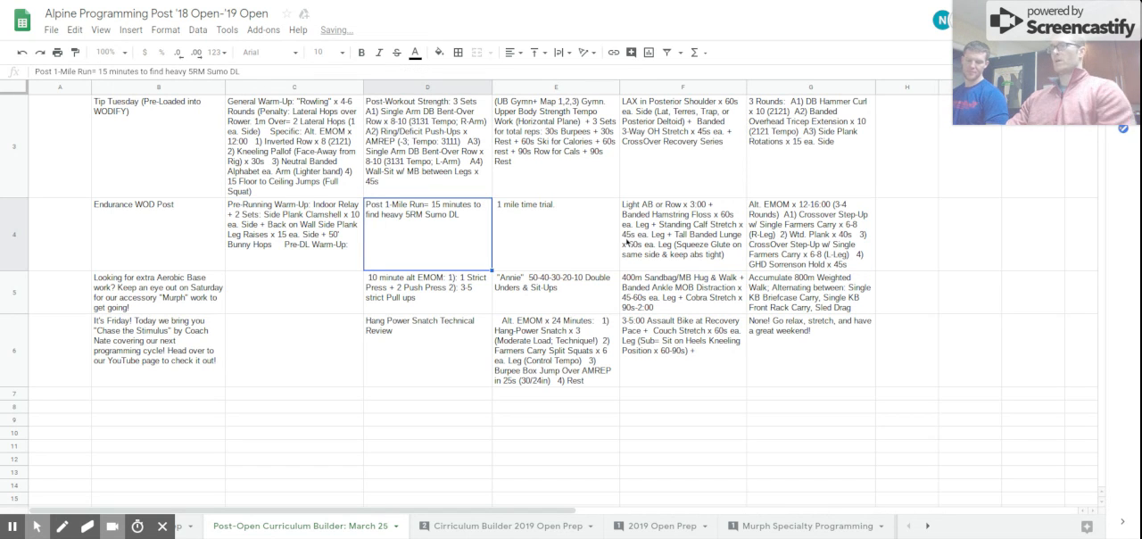
left_click(294, 223)
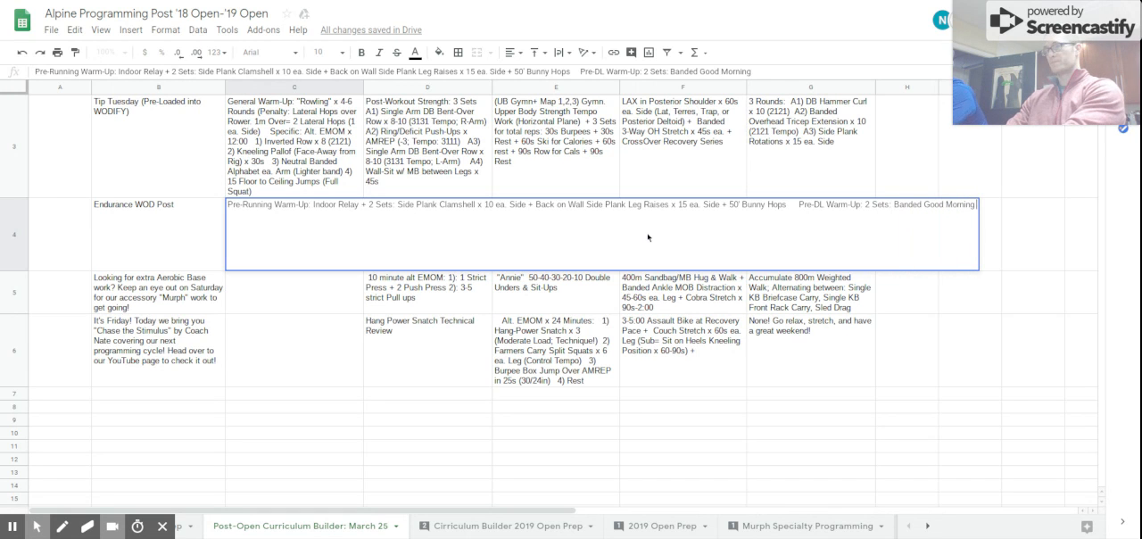
type("x 15 +")
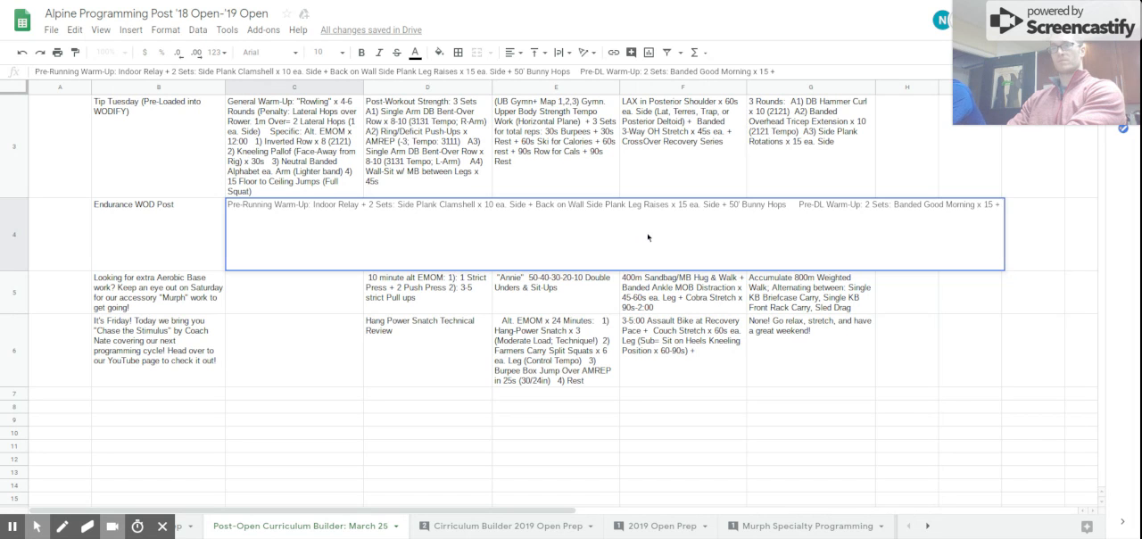
type("Single leg")
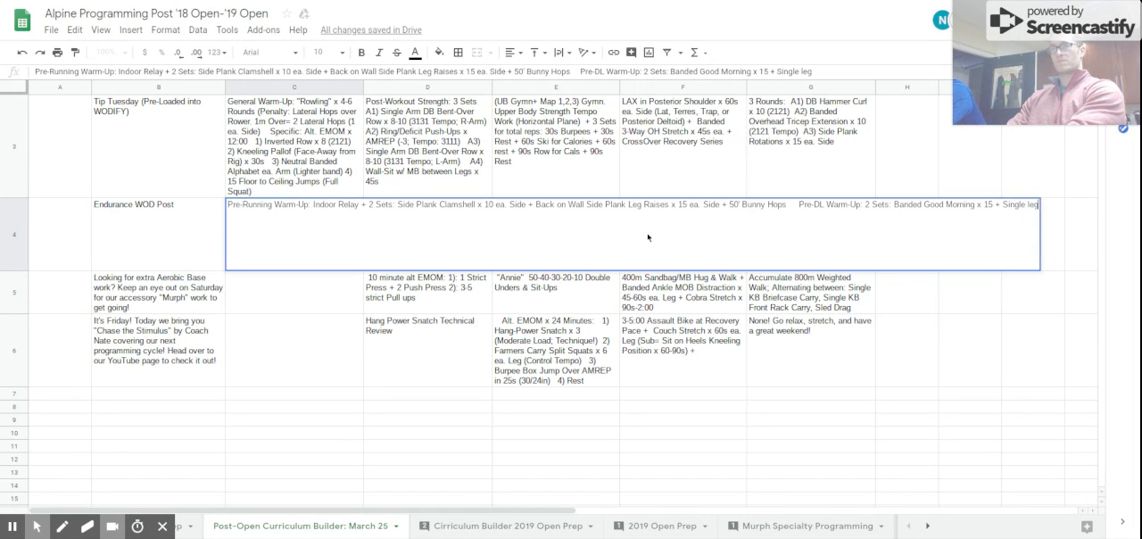
type("KB")
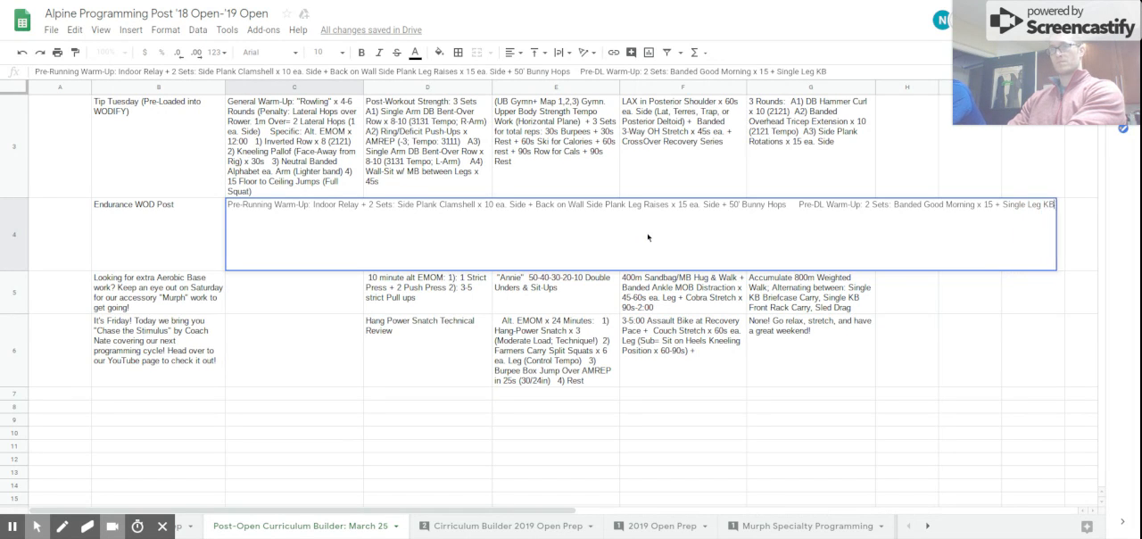
type("RDL")
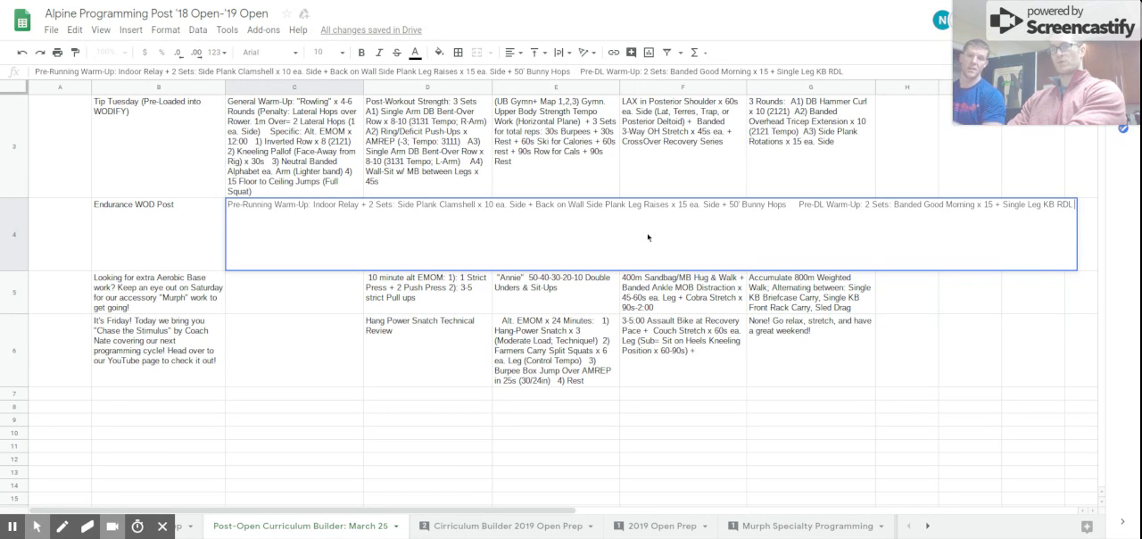